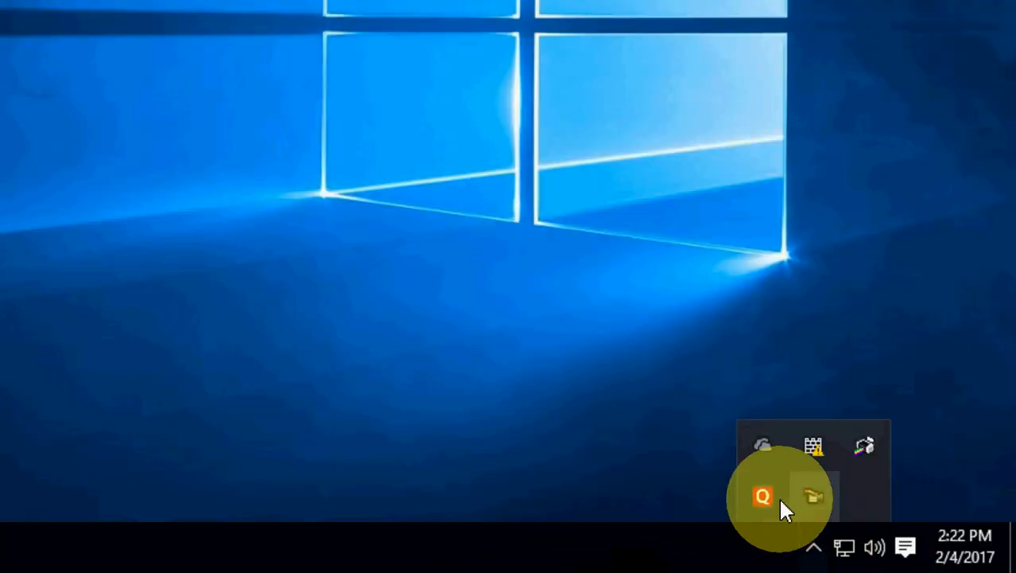
- Check Quick Heal Total Security's window, close it, and search 'windows' from Start to reach Windows Defender settings
{"action": "left_click", "coordinate": [762, 496]}
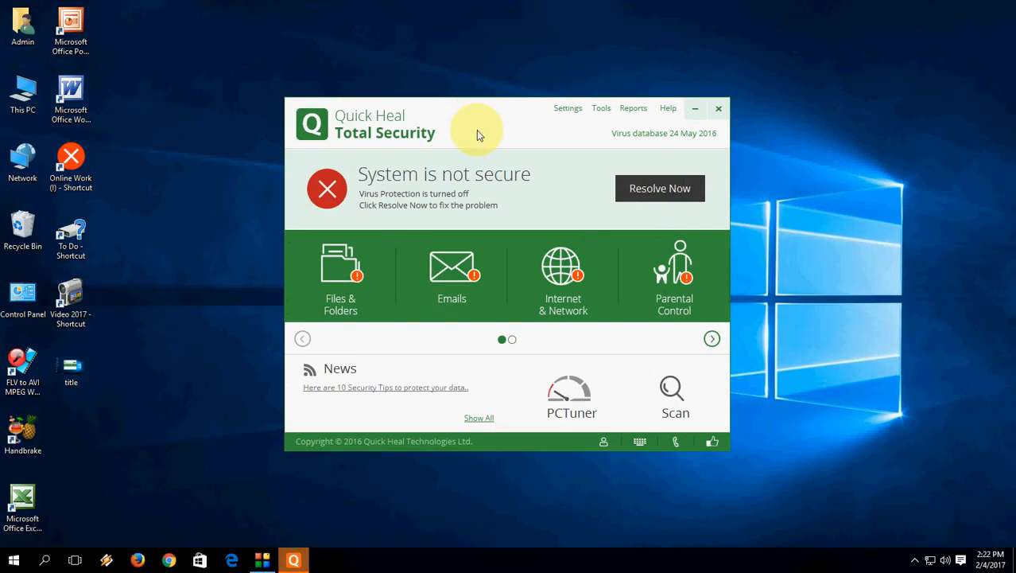
{"action": "mouse_move", "coordinate": [479, 79]}
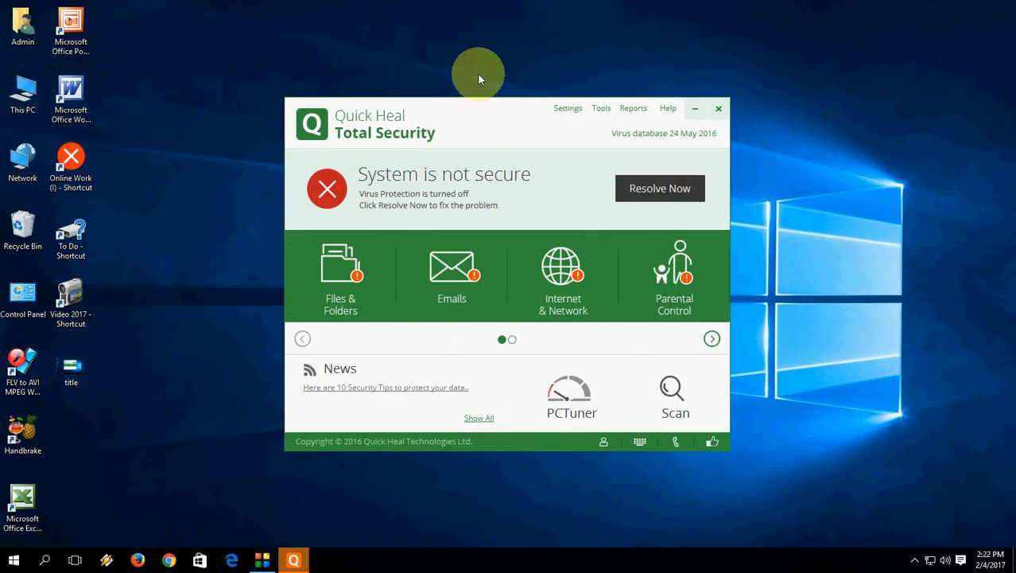
{"action": "mouse_move", "coordinate": [470, 142]}
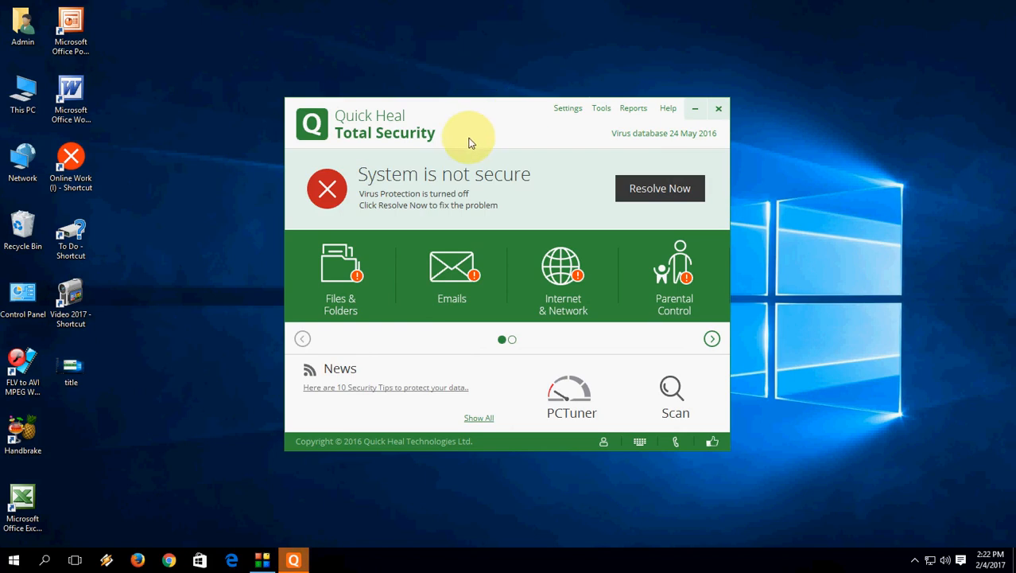
{"action": "mouse_move", "coordinate": [501, 173]}
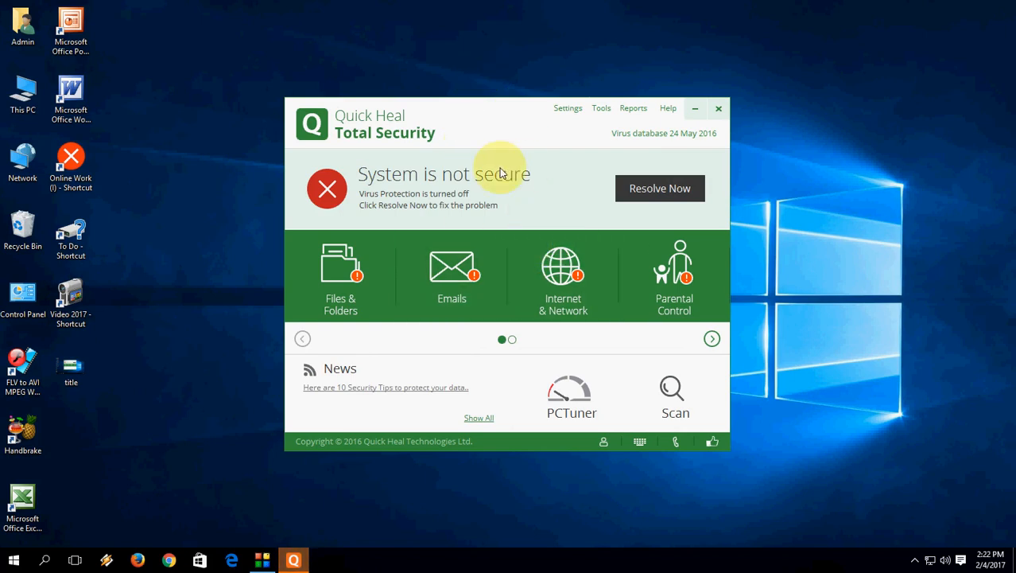
{"action": "left_click", "coordinate": [718, 108]}
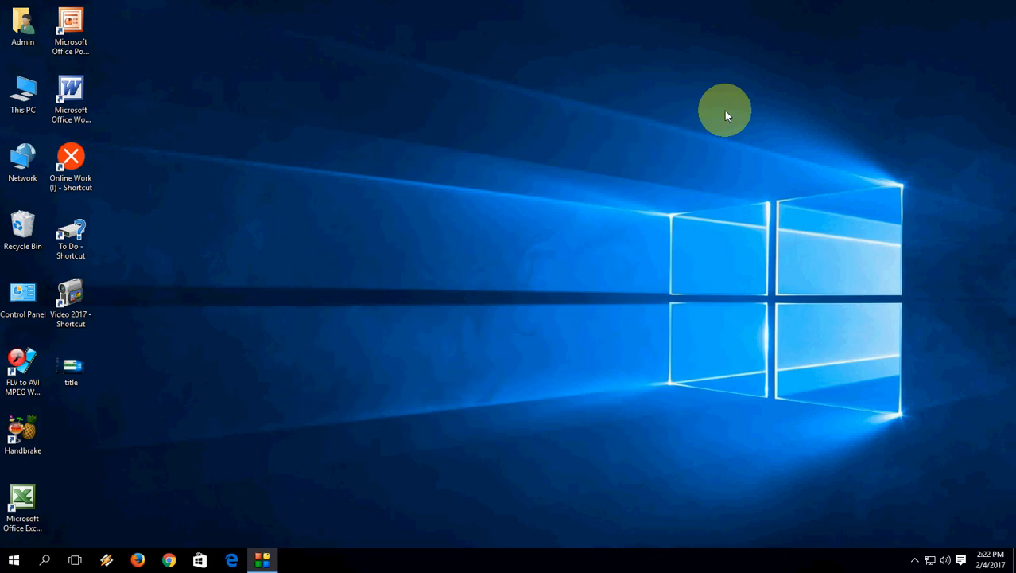
{"action": "mouse_move", "coordinate": [388, 183]}
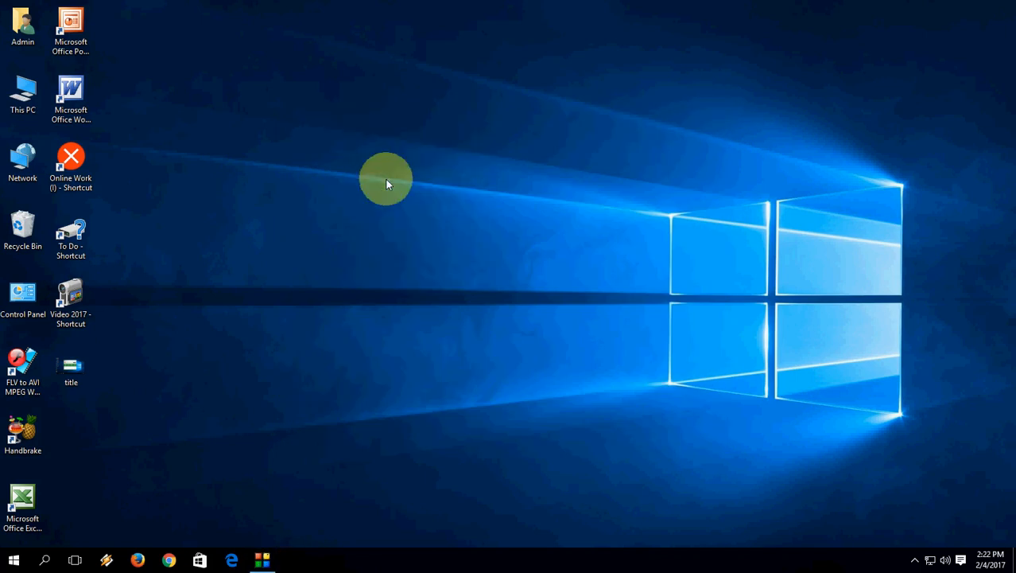
{"action": "mouse_move", "coordinate": [444, 175]}
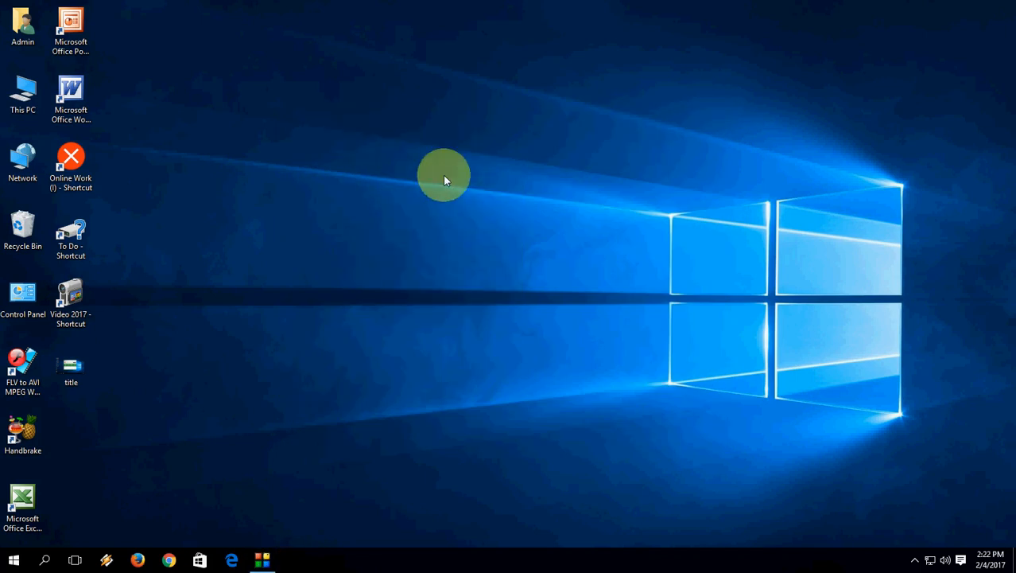
{"action": "left_click", "coordinate": [13, 560]}
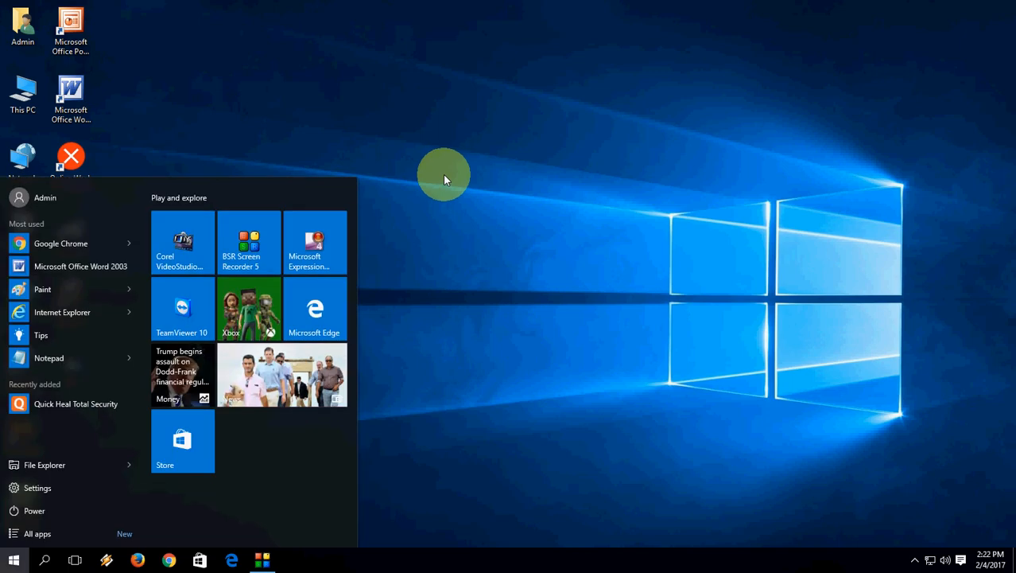
{"action": "type", "text": "windows"}
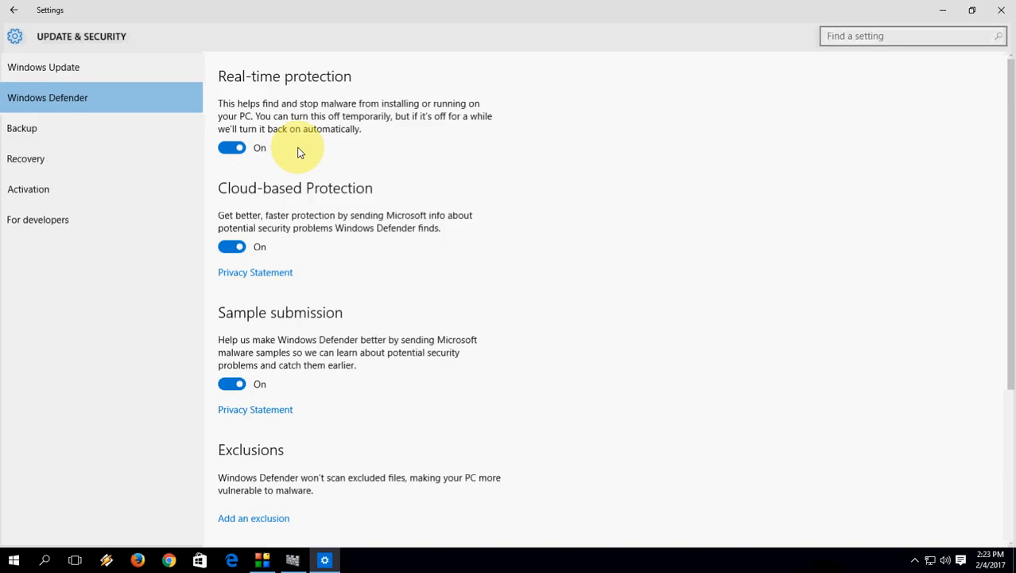
{"action": "mouse_move", "coordinate": [699, 490]}
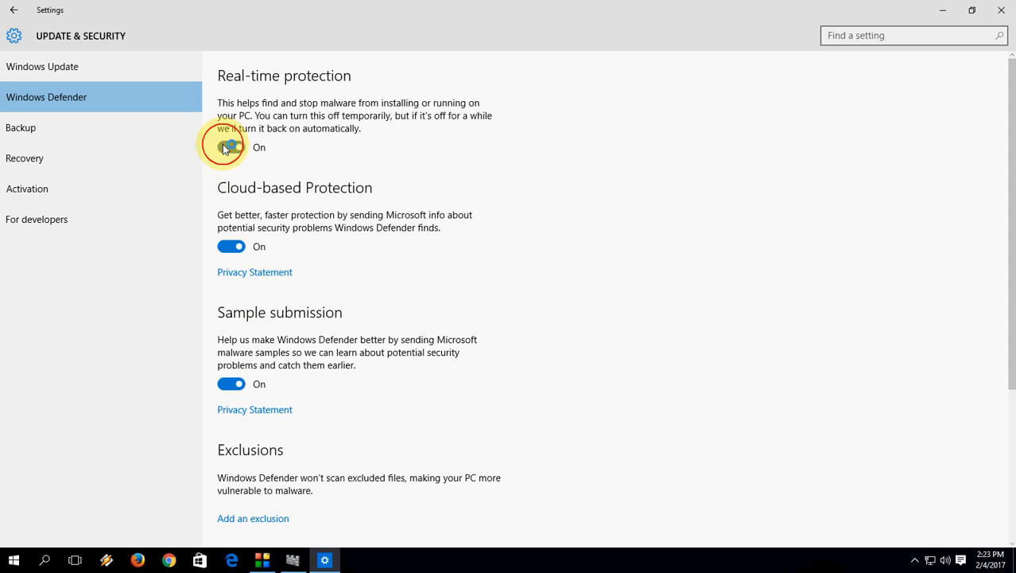
- Switch Real-time protection and Cloud-based Protection off and close the at-risk Defender alert
{"action": "left_click", "coordinate": [232, 146]}
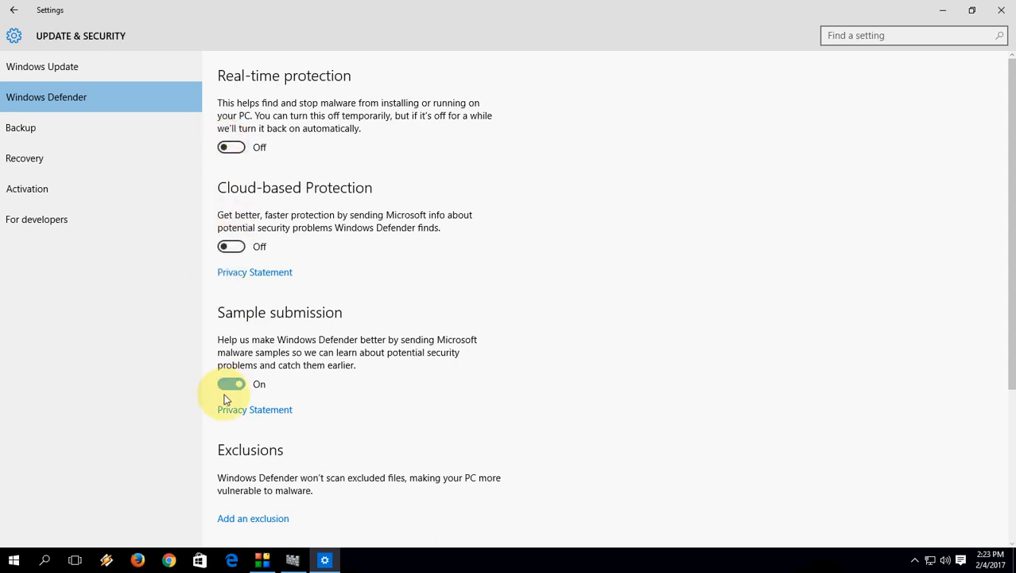
{"action": "left_click", "coordinate": [232, 383]}
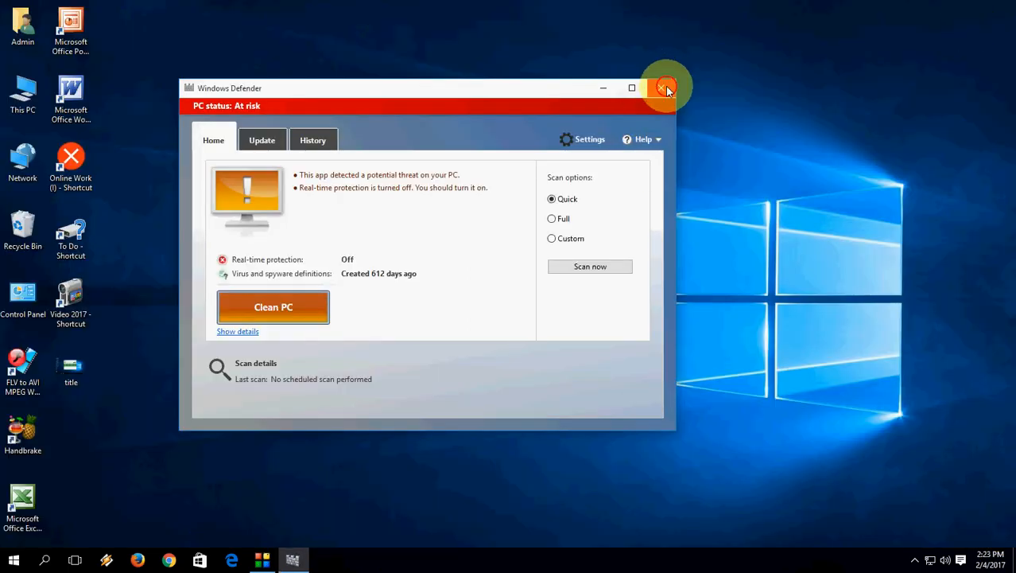
{"action": "left_click", "coordinate": [665, 87]}
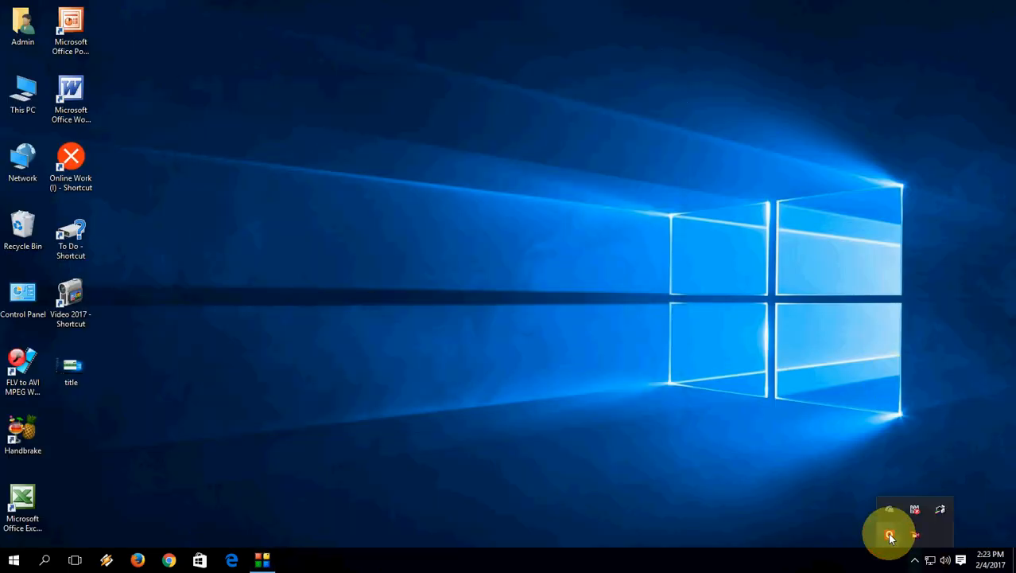
- Reopen Quick Heal Total Security's dashboard from the system tray to view protection status
{"action": "left_click", "coordinate": [889, 533]}
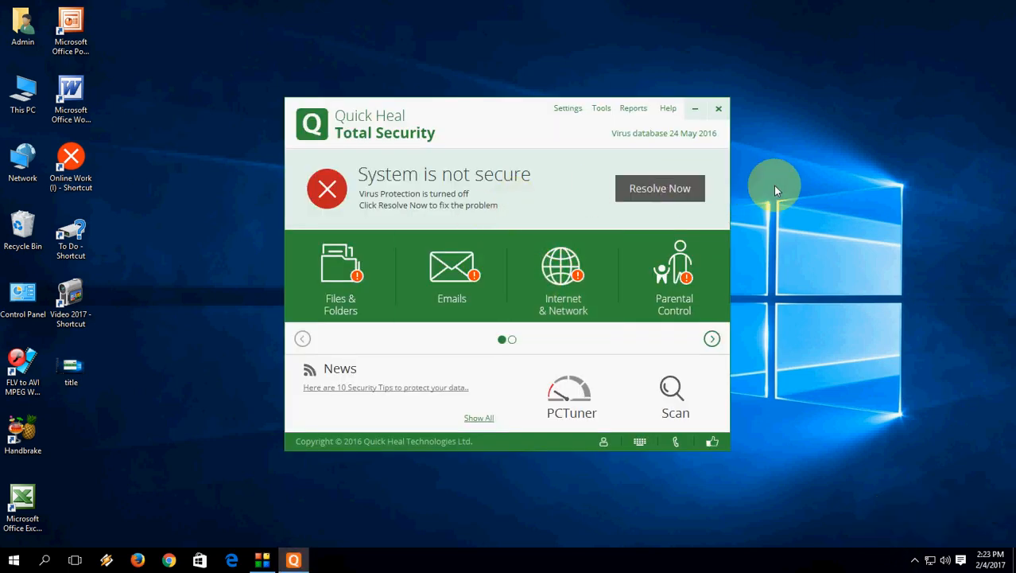
{"action": "mouse_move", "coordinate": [761, 185]}
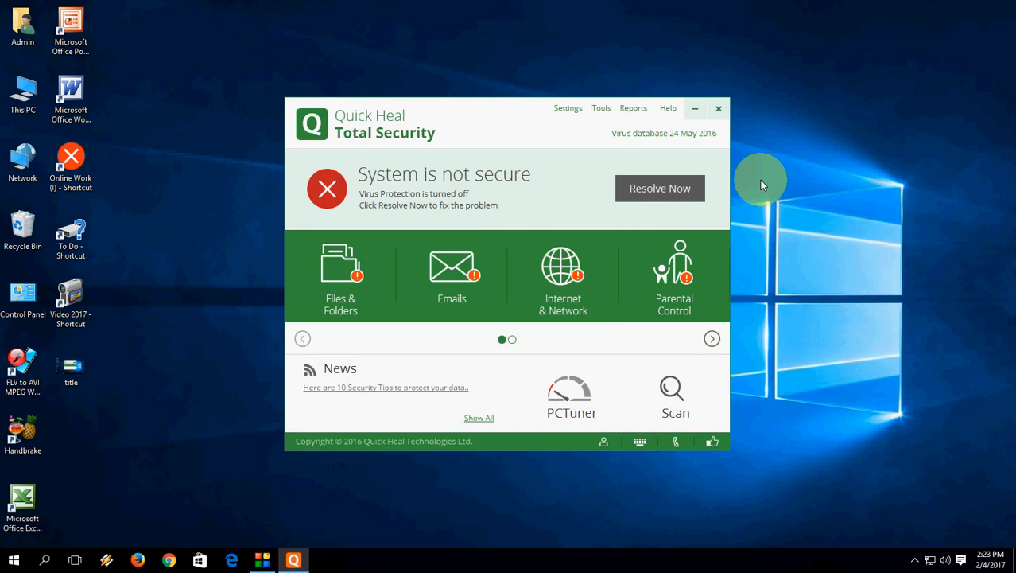
{"action": "mouse_move", "coordinate": [497, 122]}
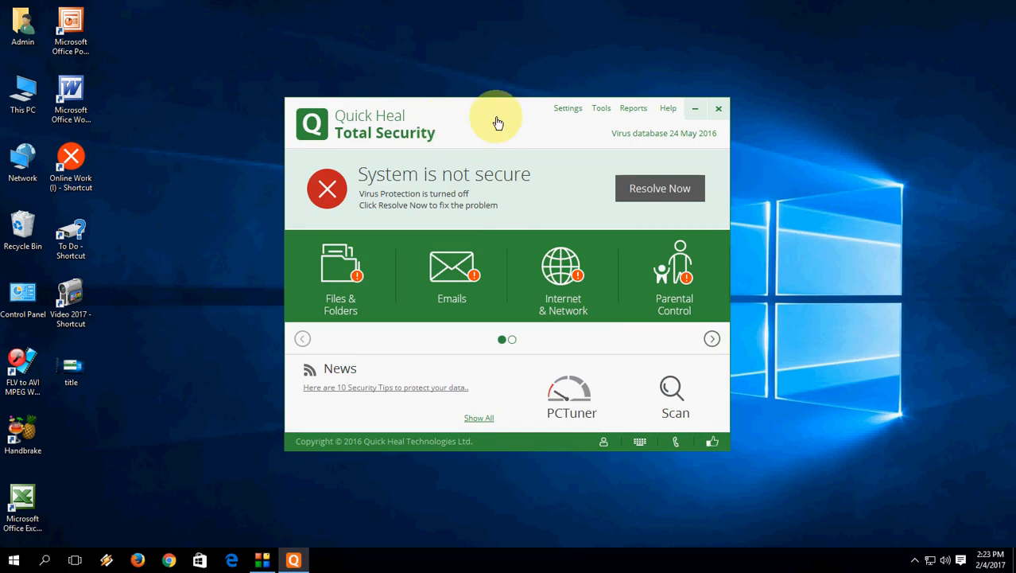